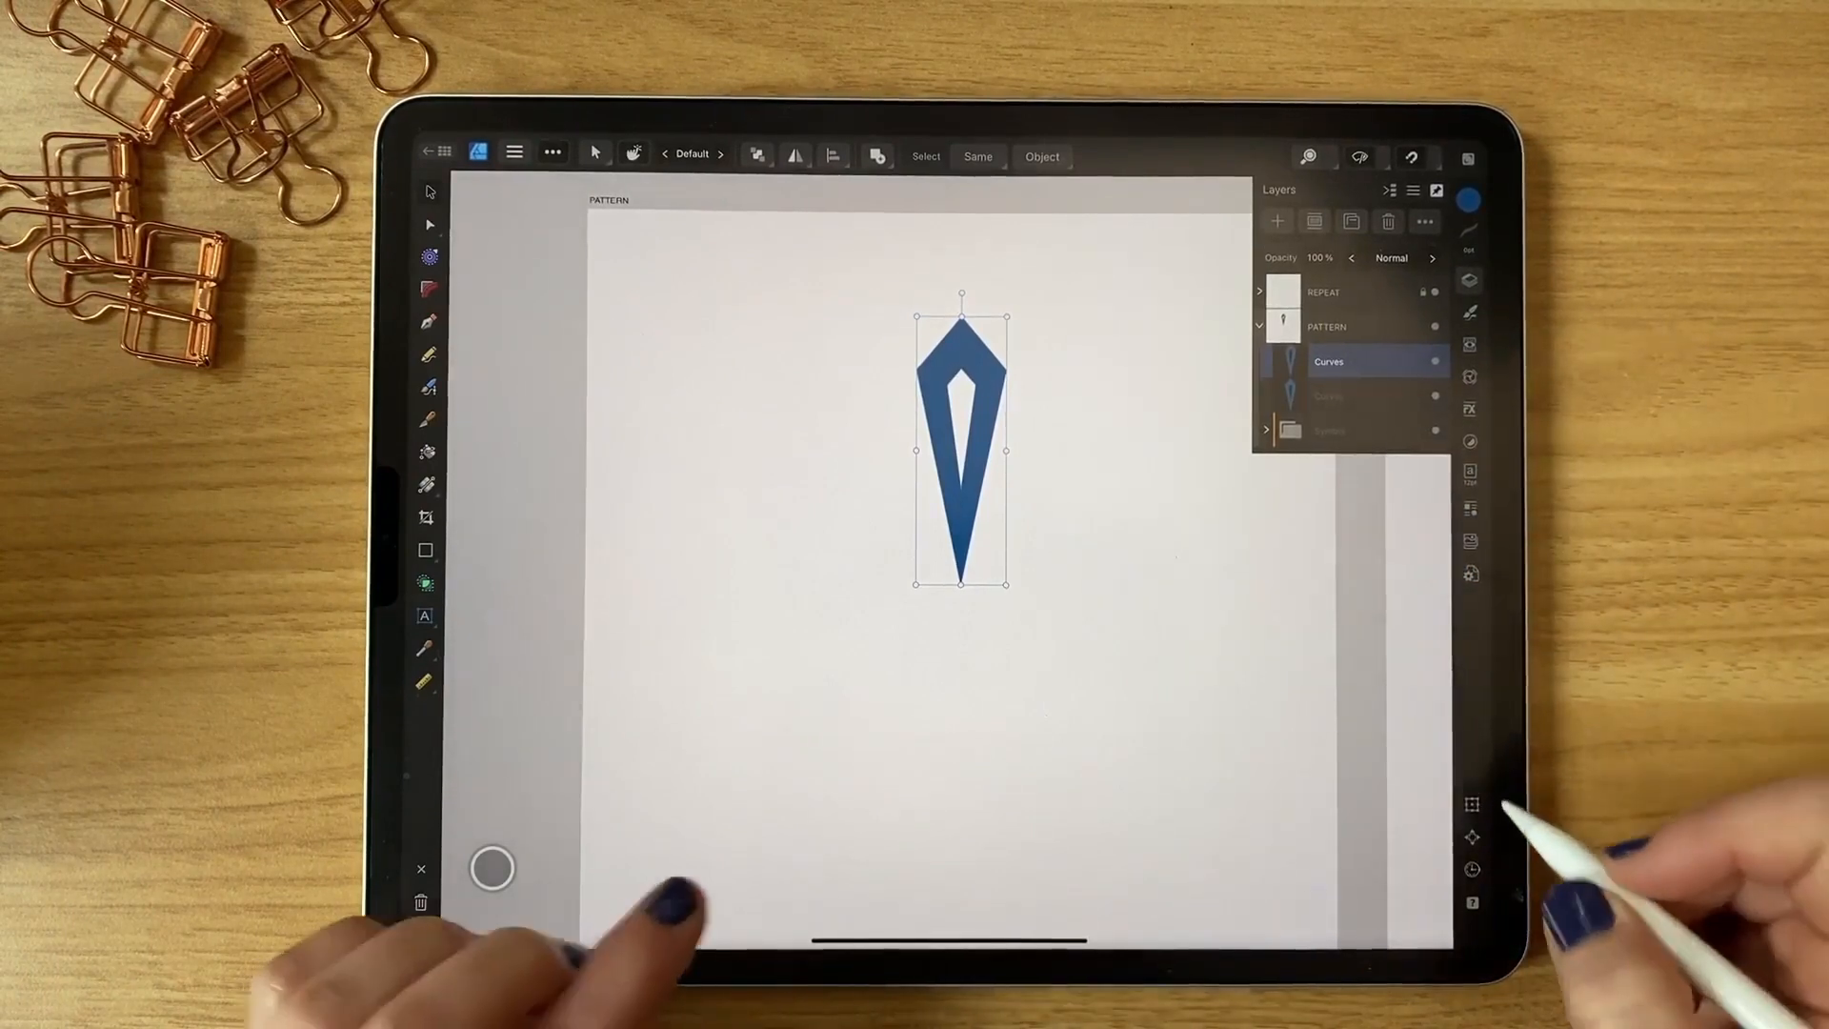
{"action": "mouse_move", "coordinate": [1472, 804]}
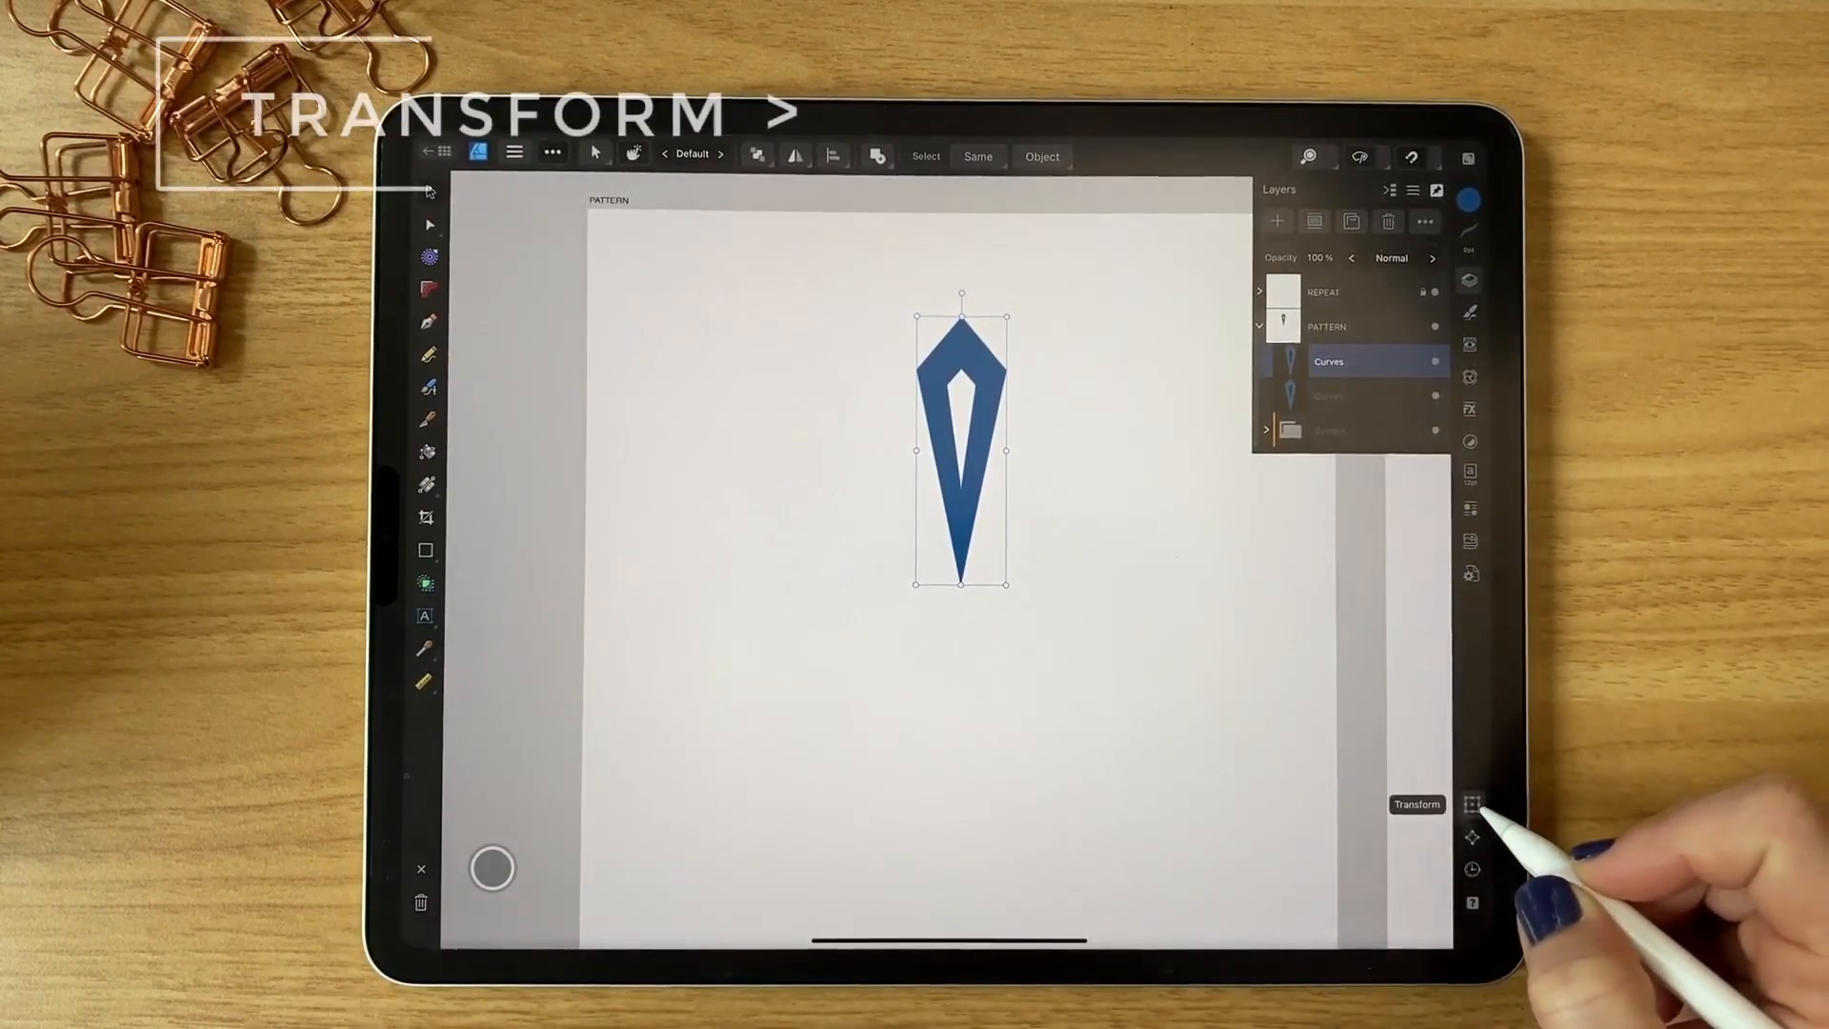
Show the Transform panel for the selected blue kite shape.
{"action": "left_click", "coordinate": [1470, 804]}
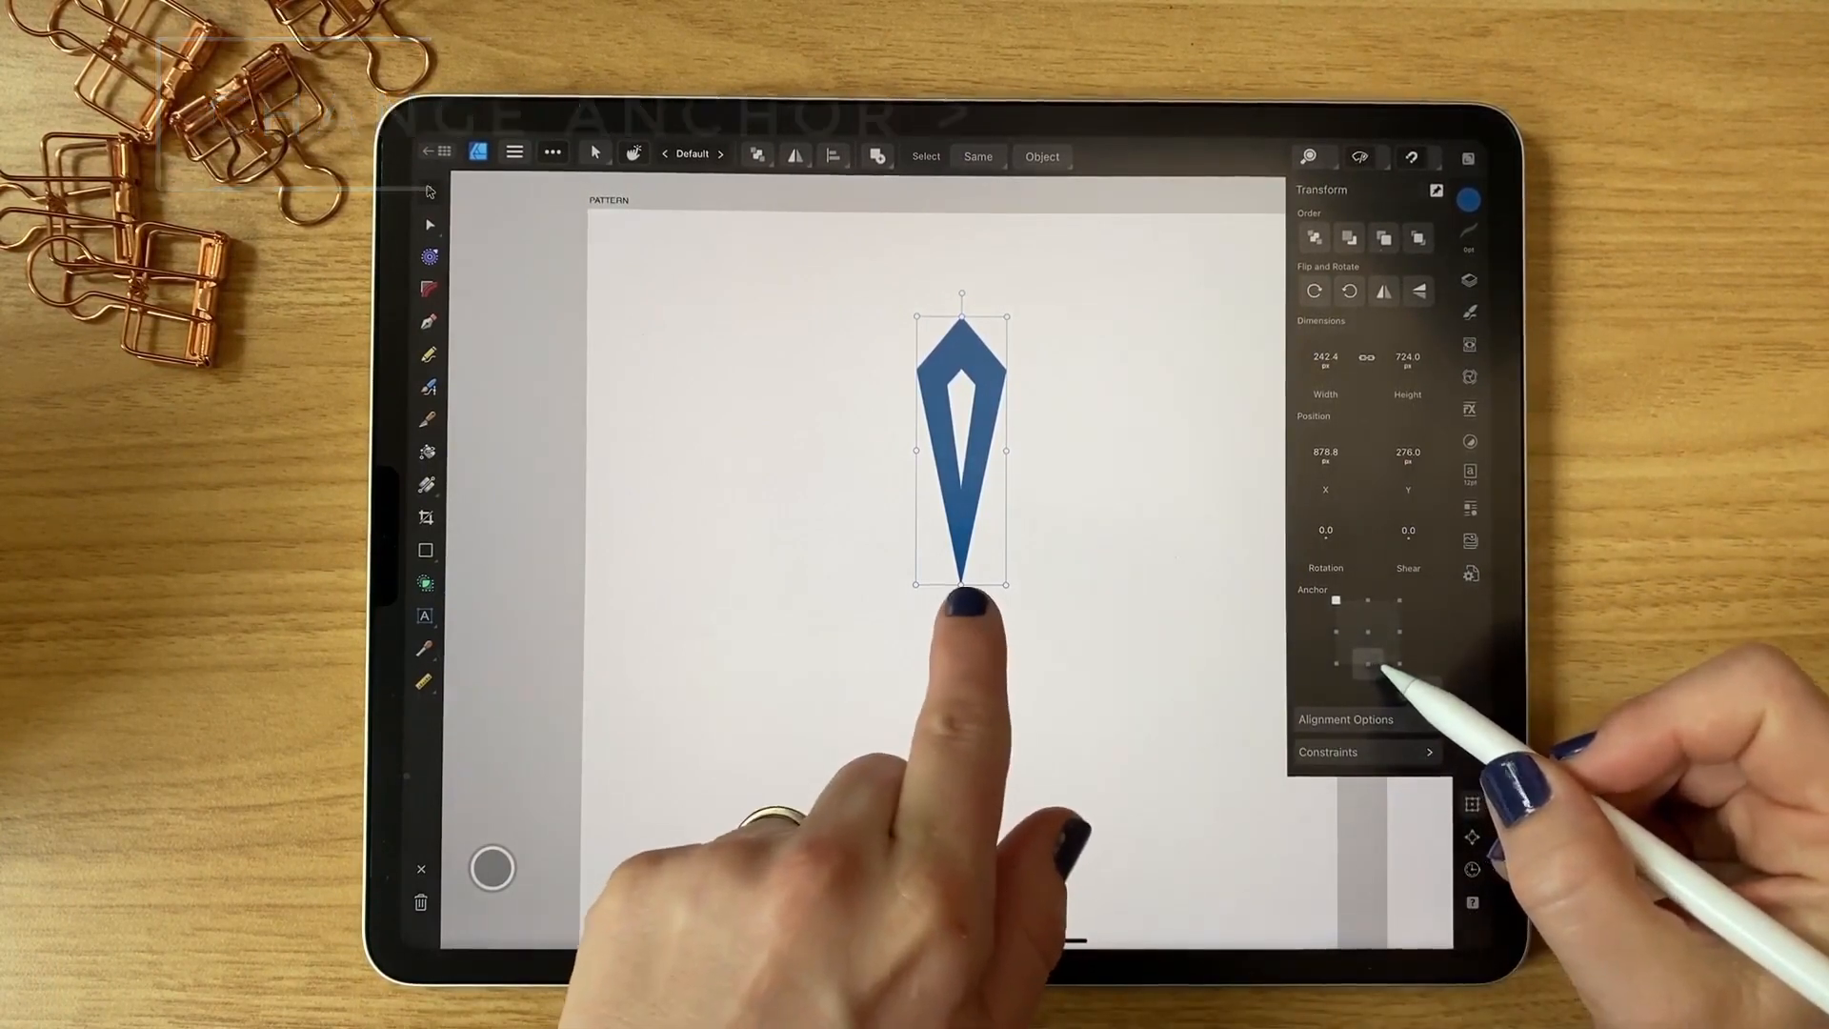
Anchor the kite at its bottom point and rotate it by 60 degrees.
{"action": "left_click", "coordinate": [1368, 661]}
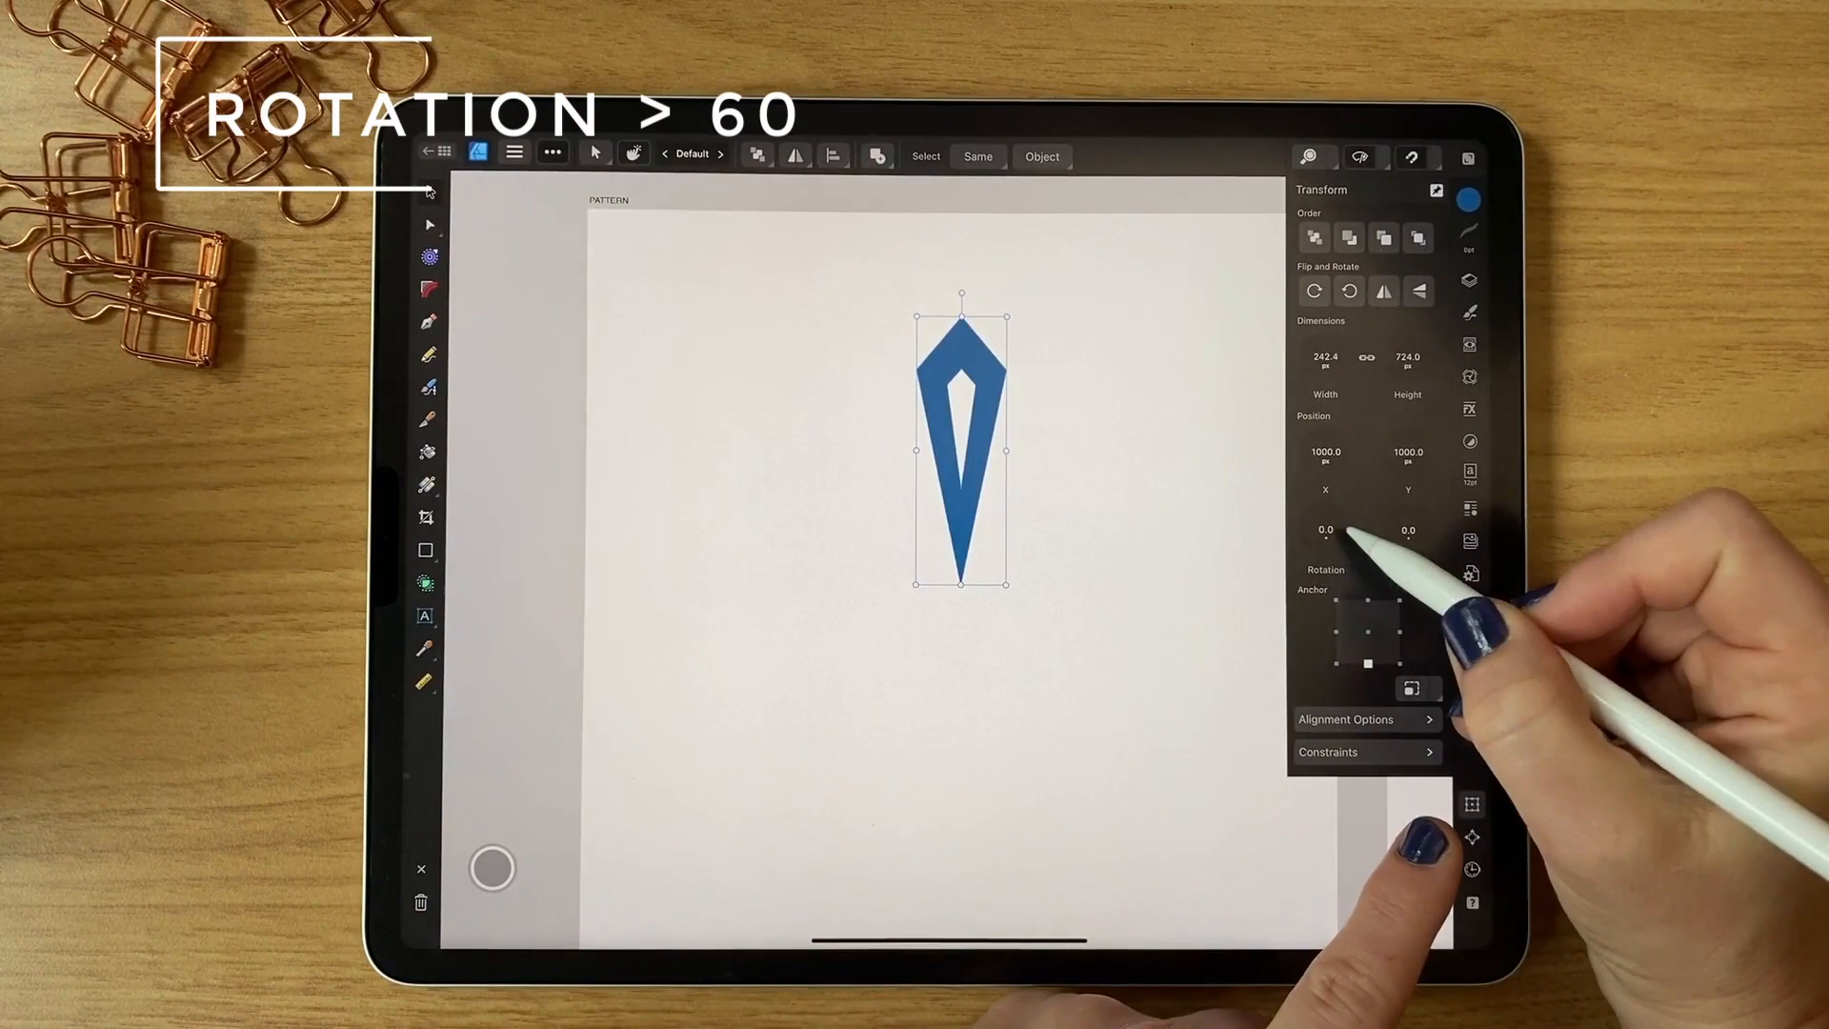
{"action": "left_click", "coordinate": [1325, 532]}
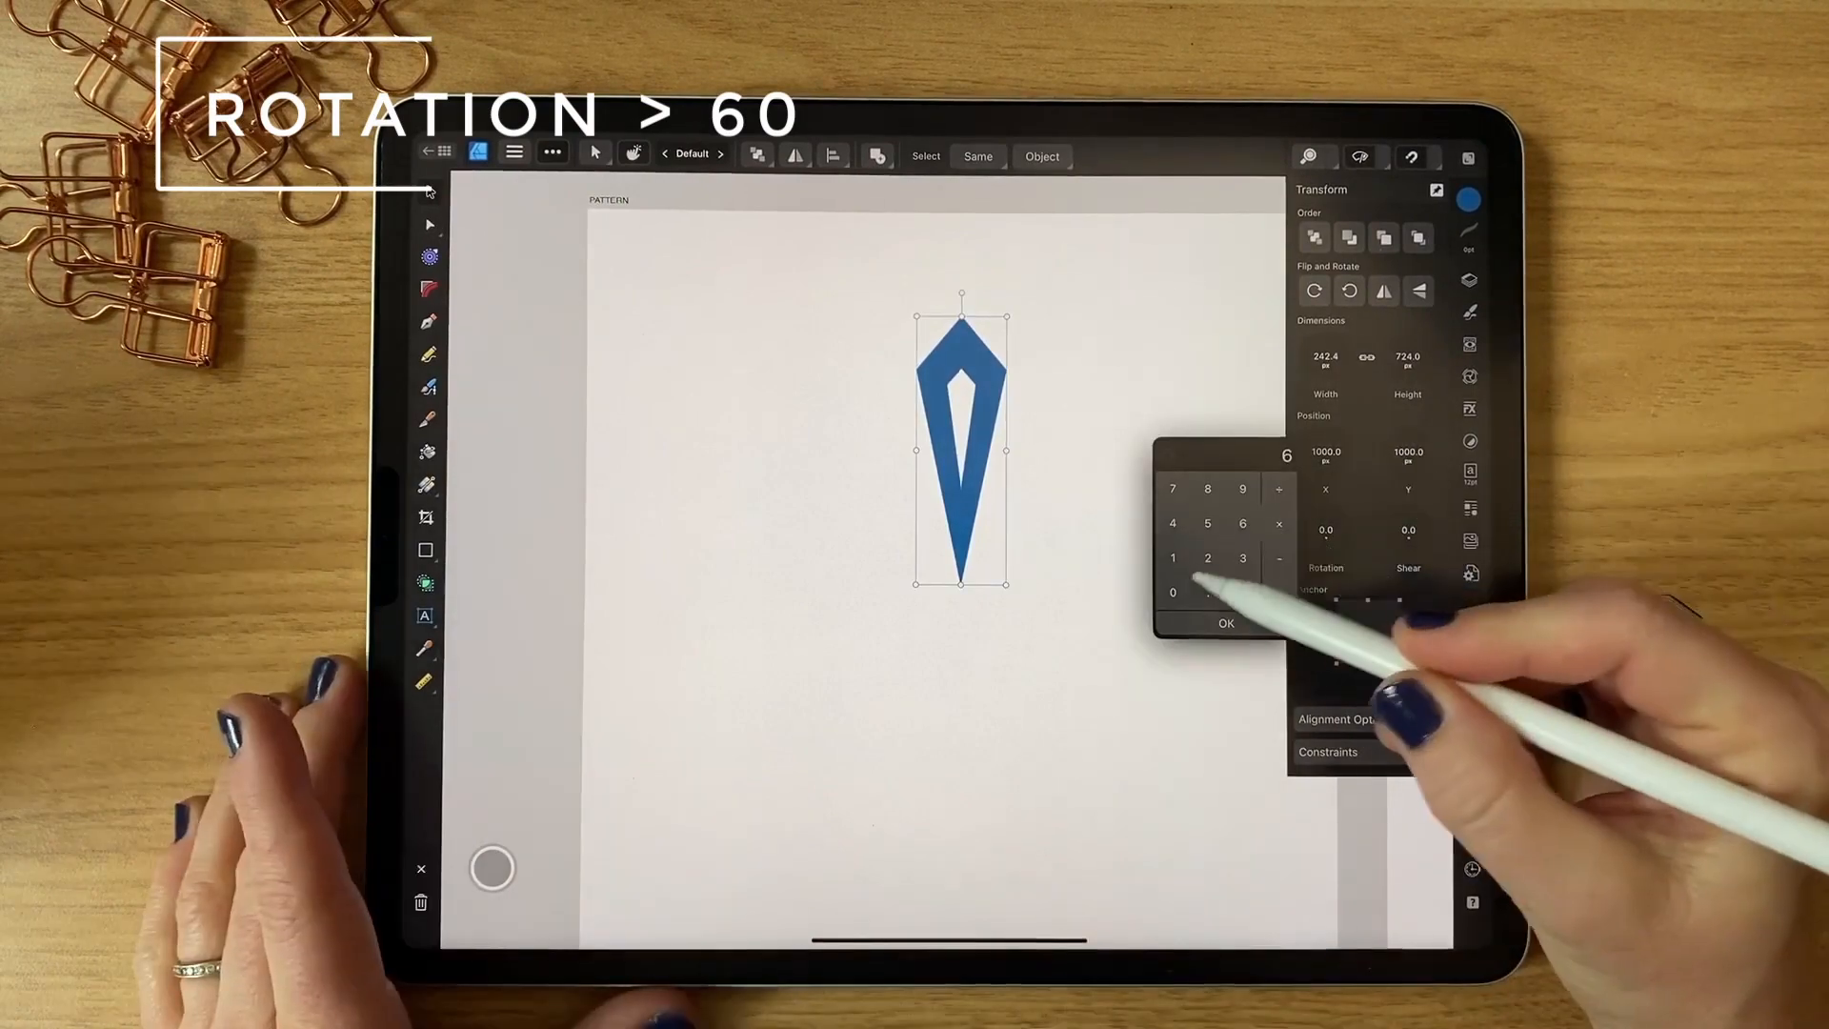
{"action": "left_click", "coordinate": [1171, 592]}
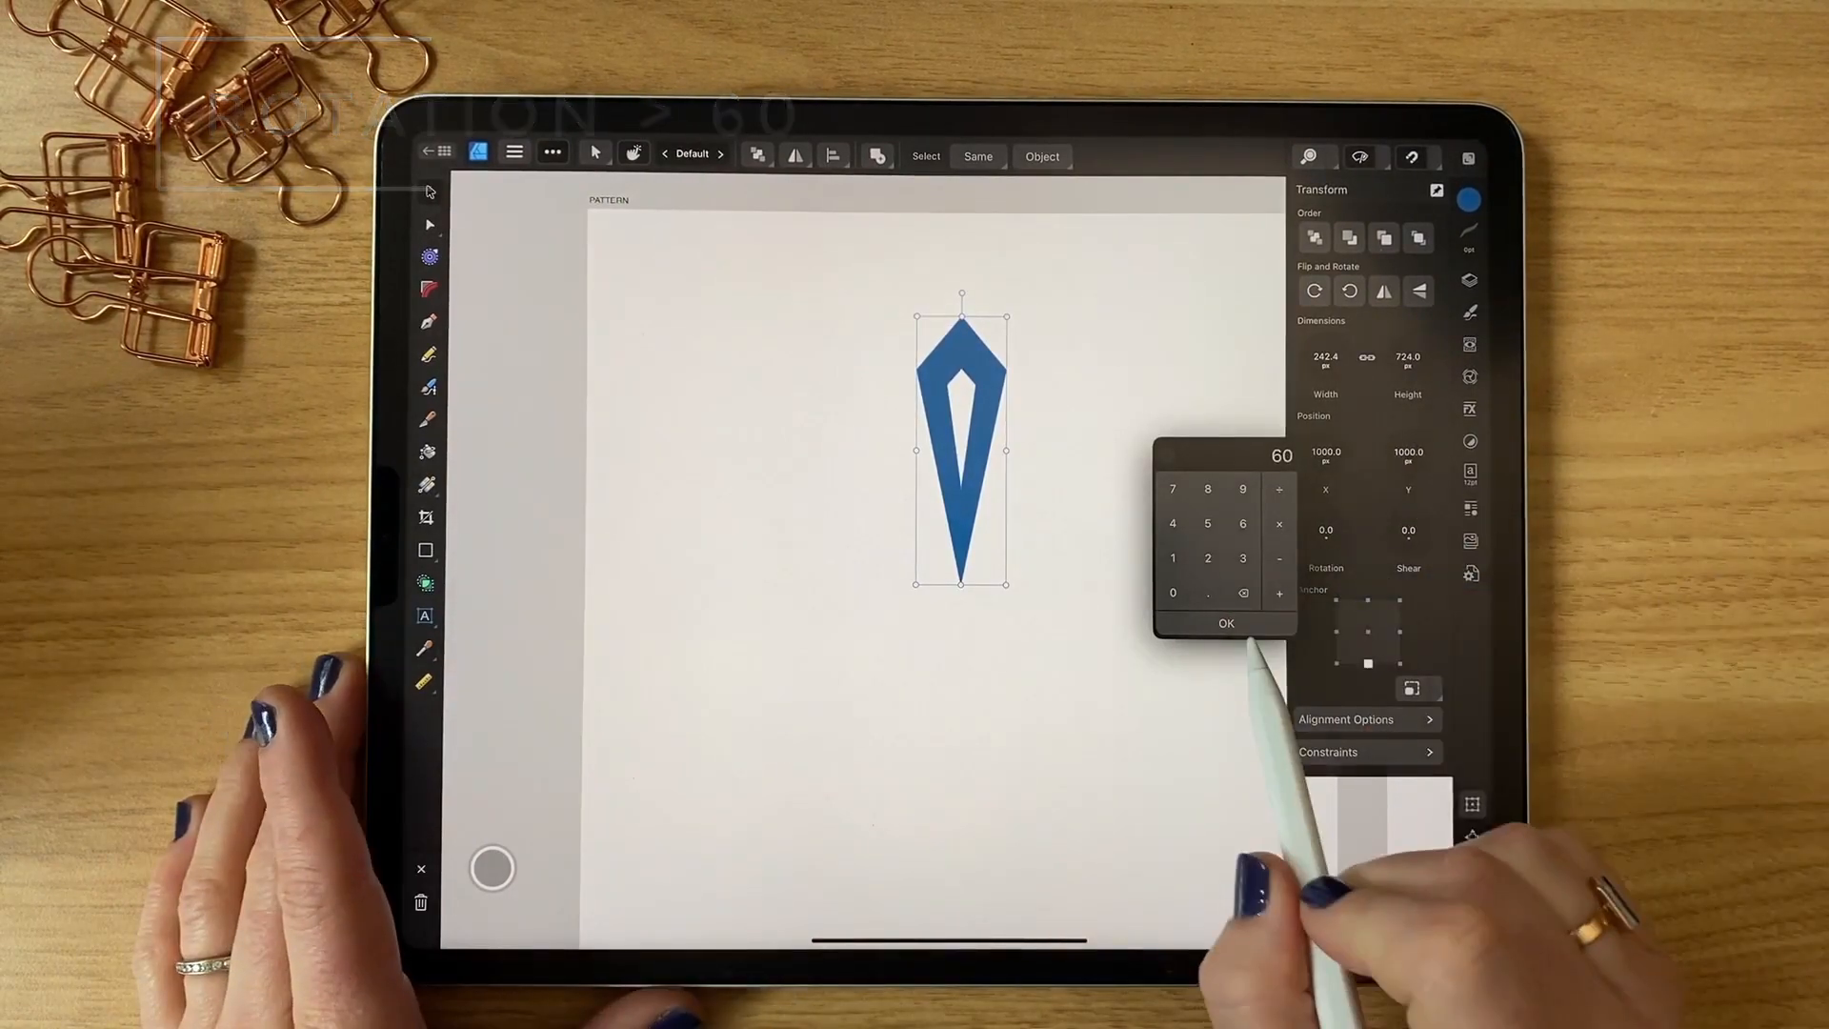
{"action": "left_click", "coordinate": [1224, 623]}
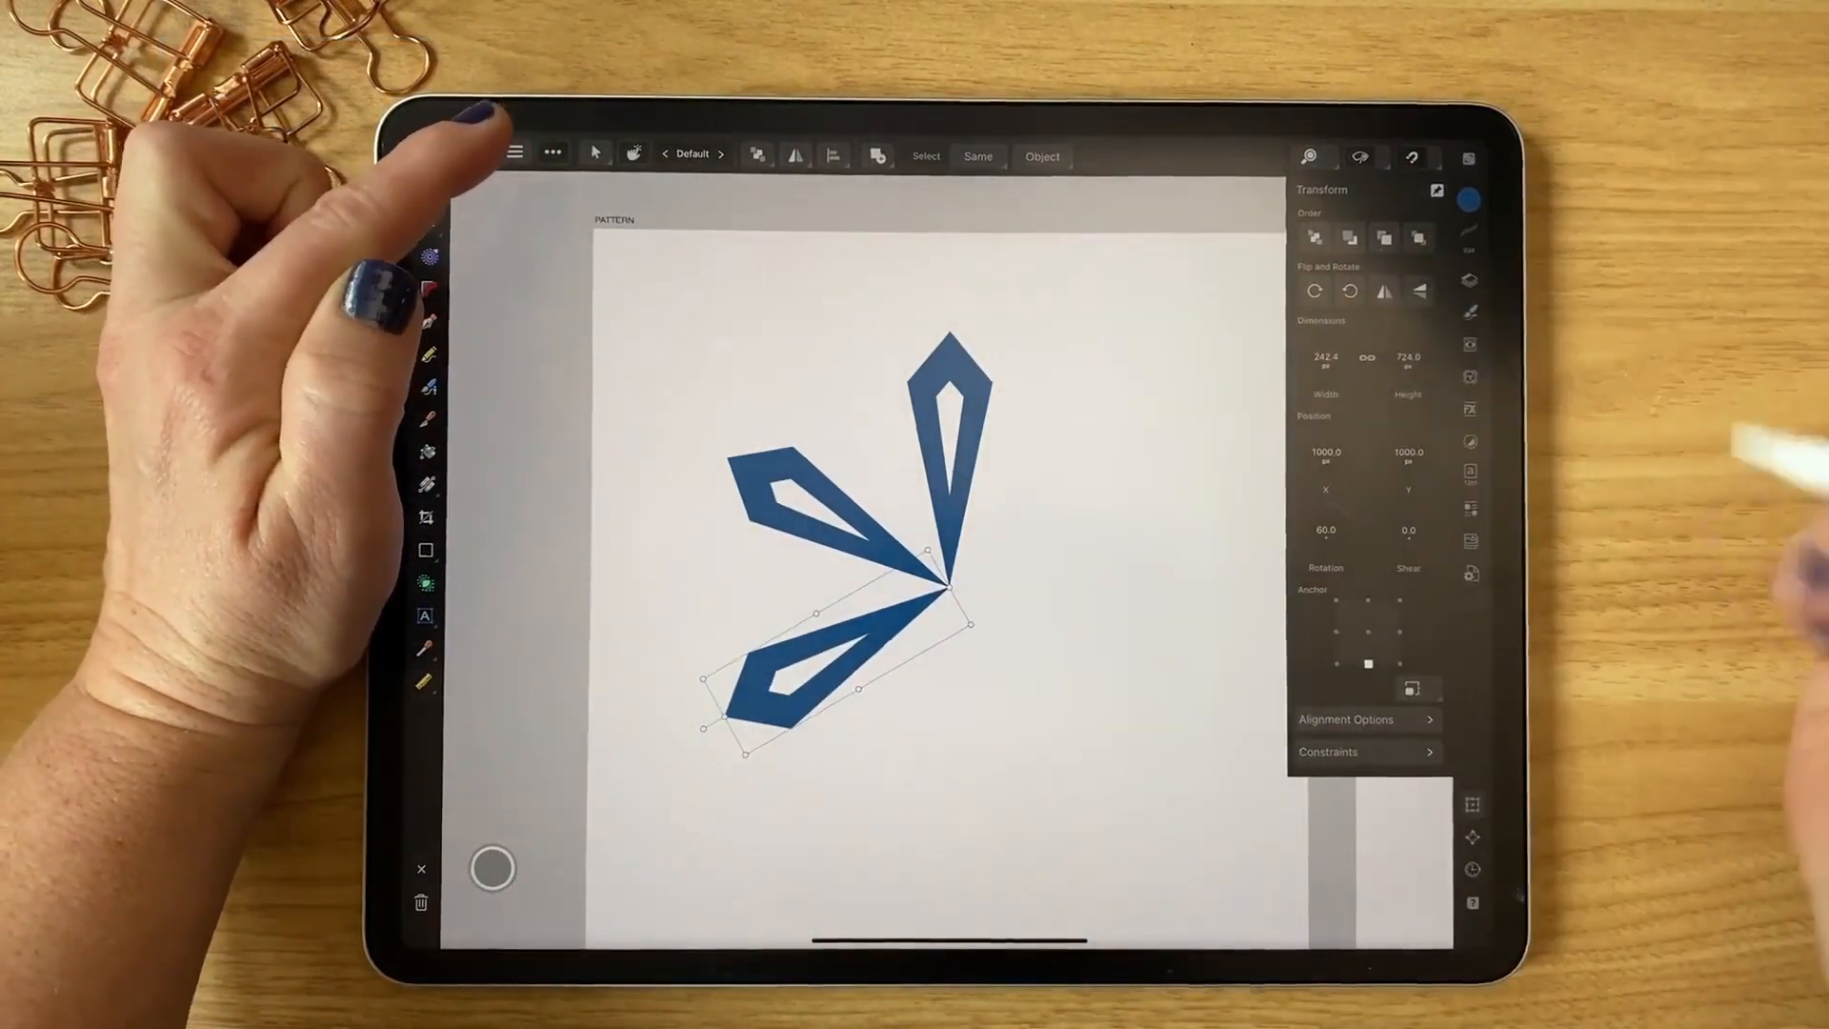
Power-duplicate the kite twice more so six points radiate from the centre.
{"action": "left_click", "coordinate": [514, 153]}
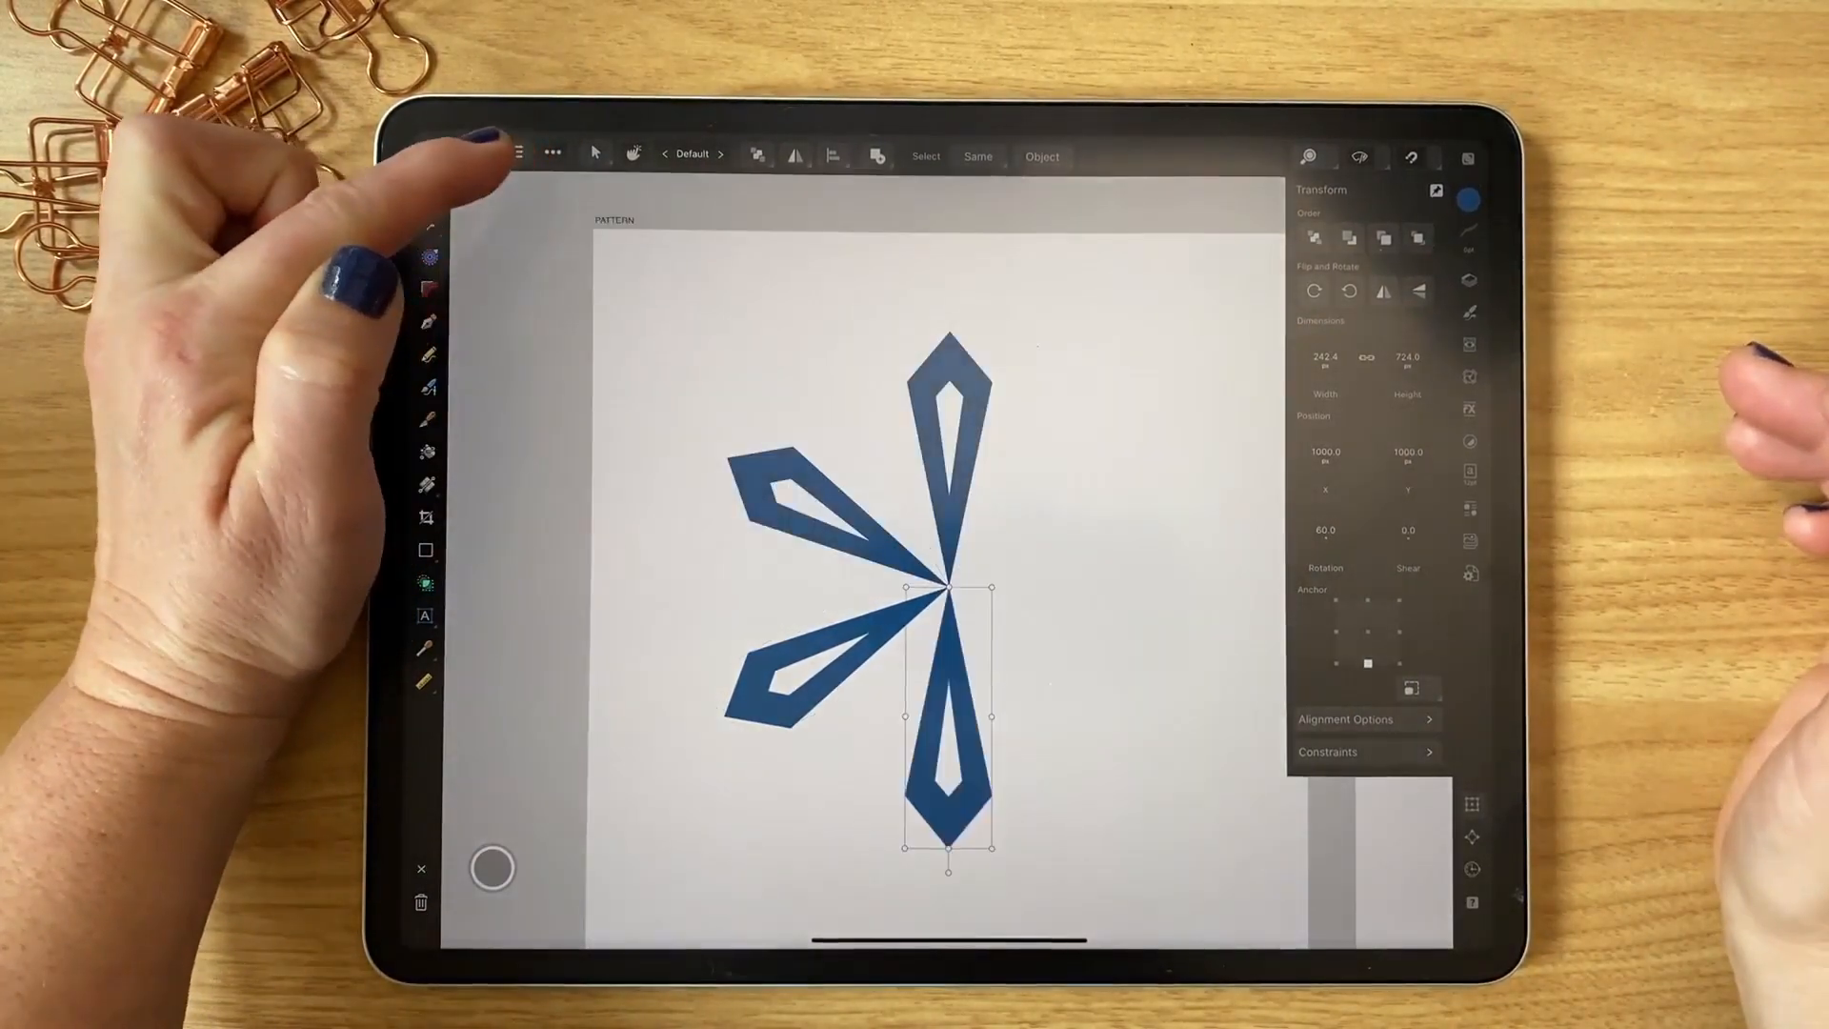
{"action": "left_click", "coordinate": [514, 153]}
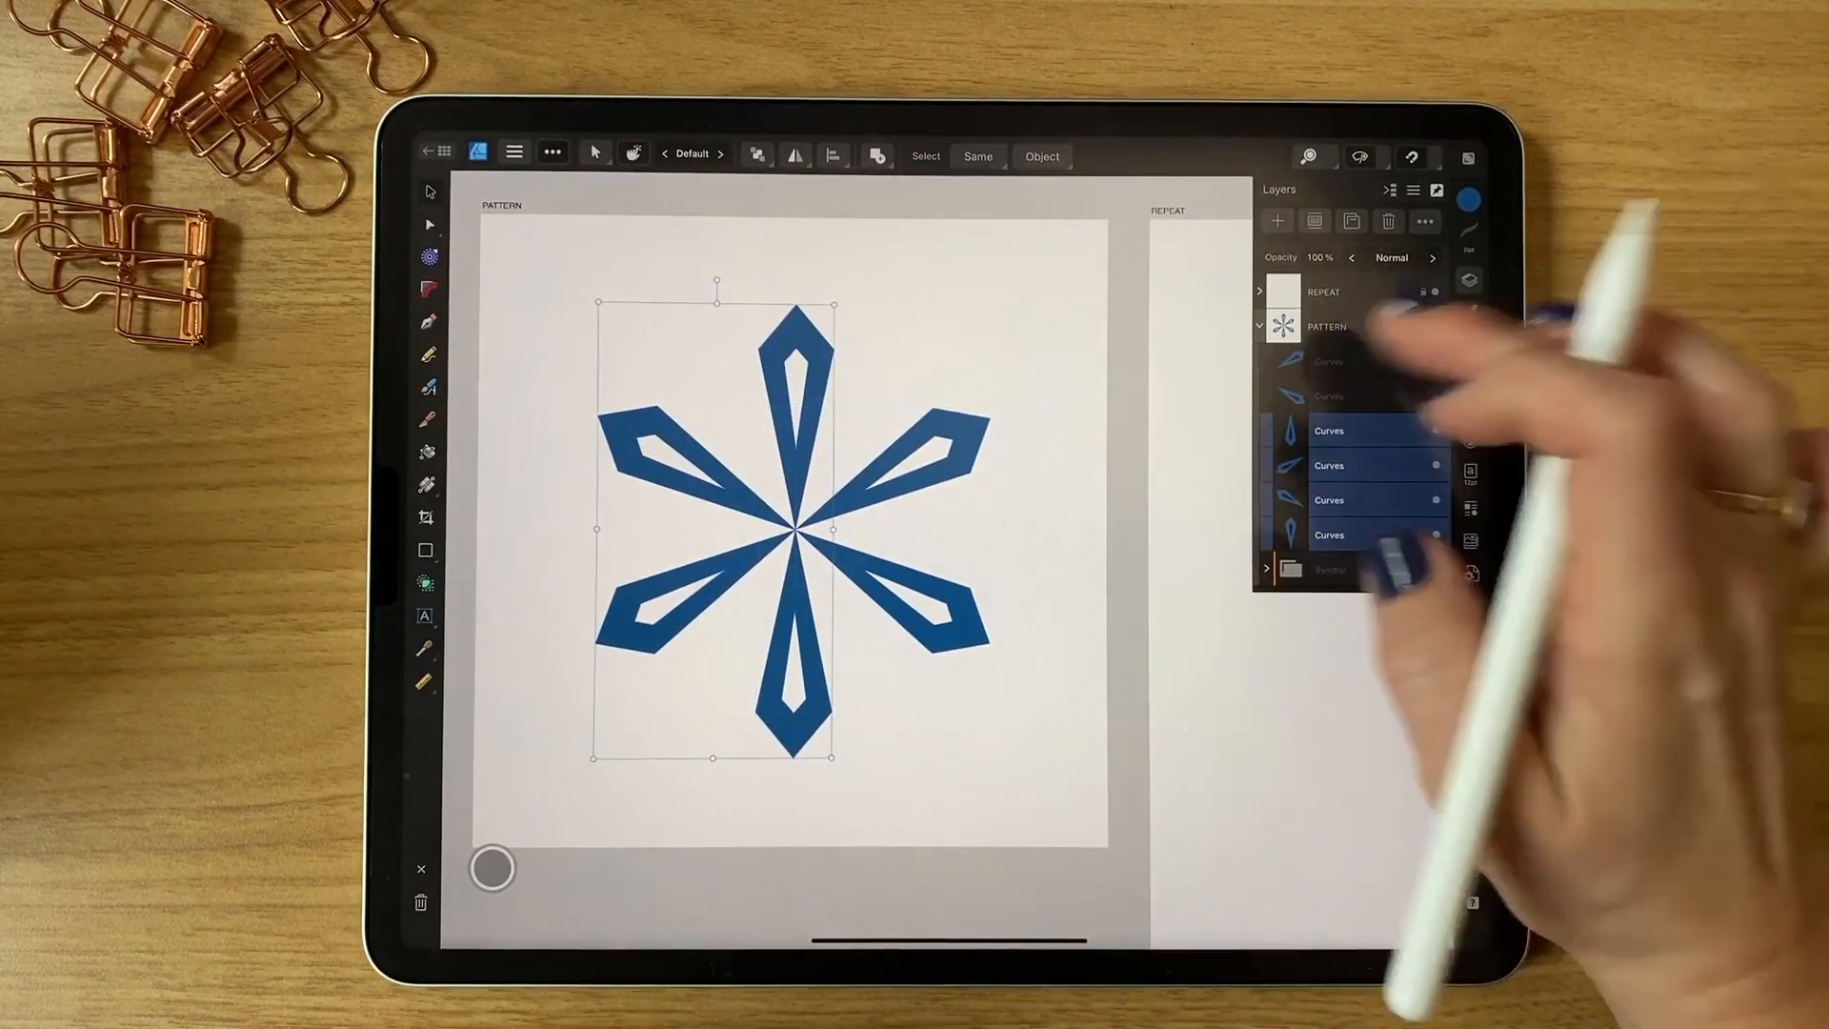
Select the first Curves layer and add the other five kite curves.
{"action": "left_click", "coordinate": [1330, 362]}
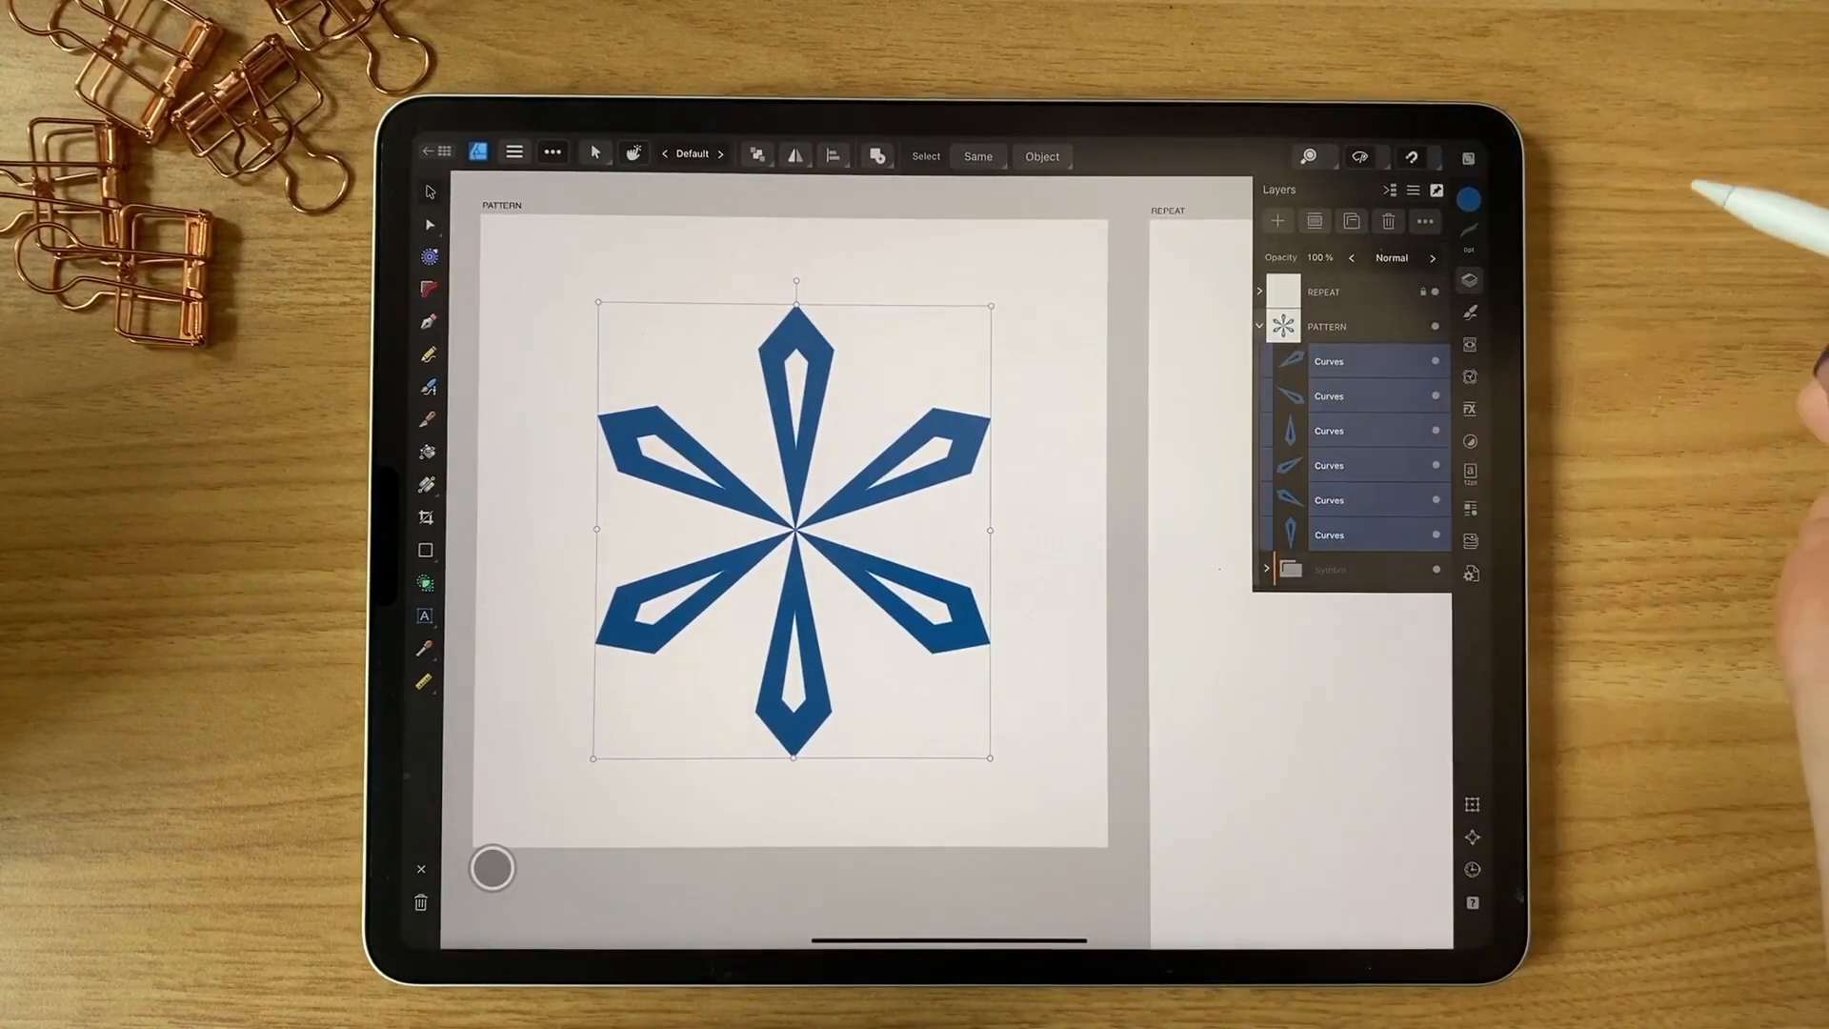
{"action": "left_click", "coordinate": [875, 154]}
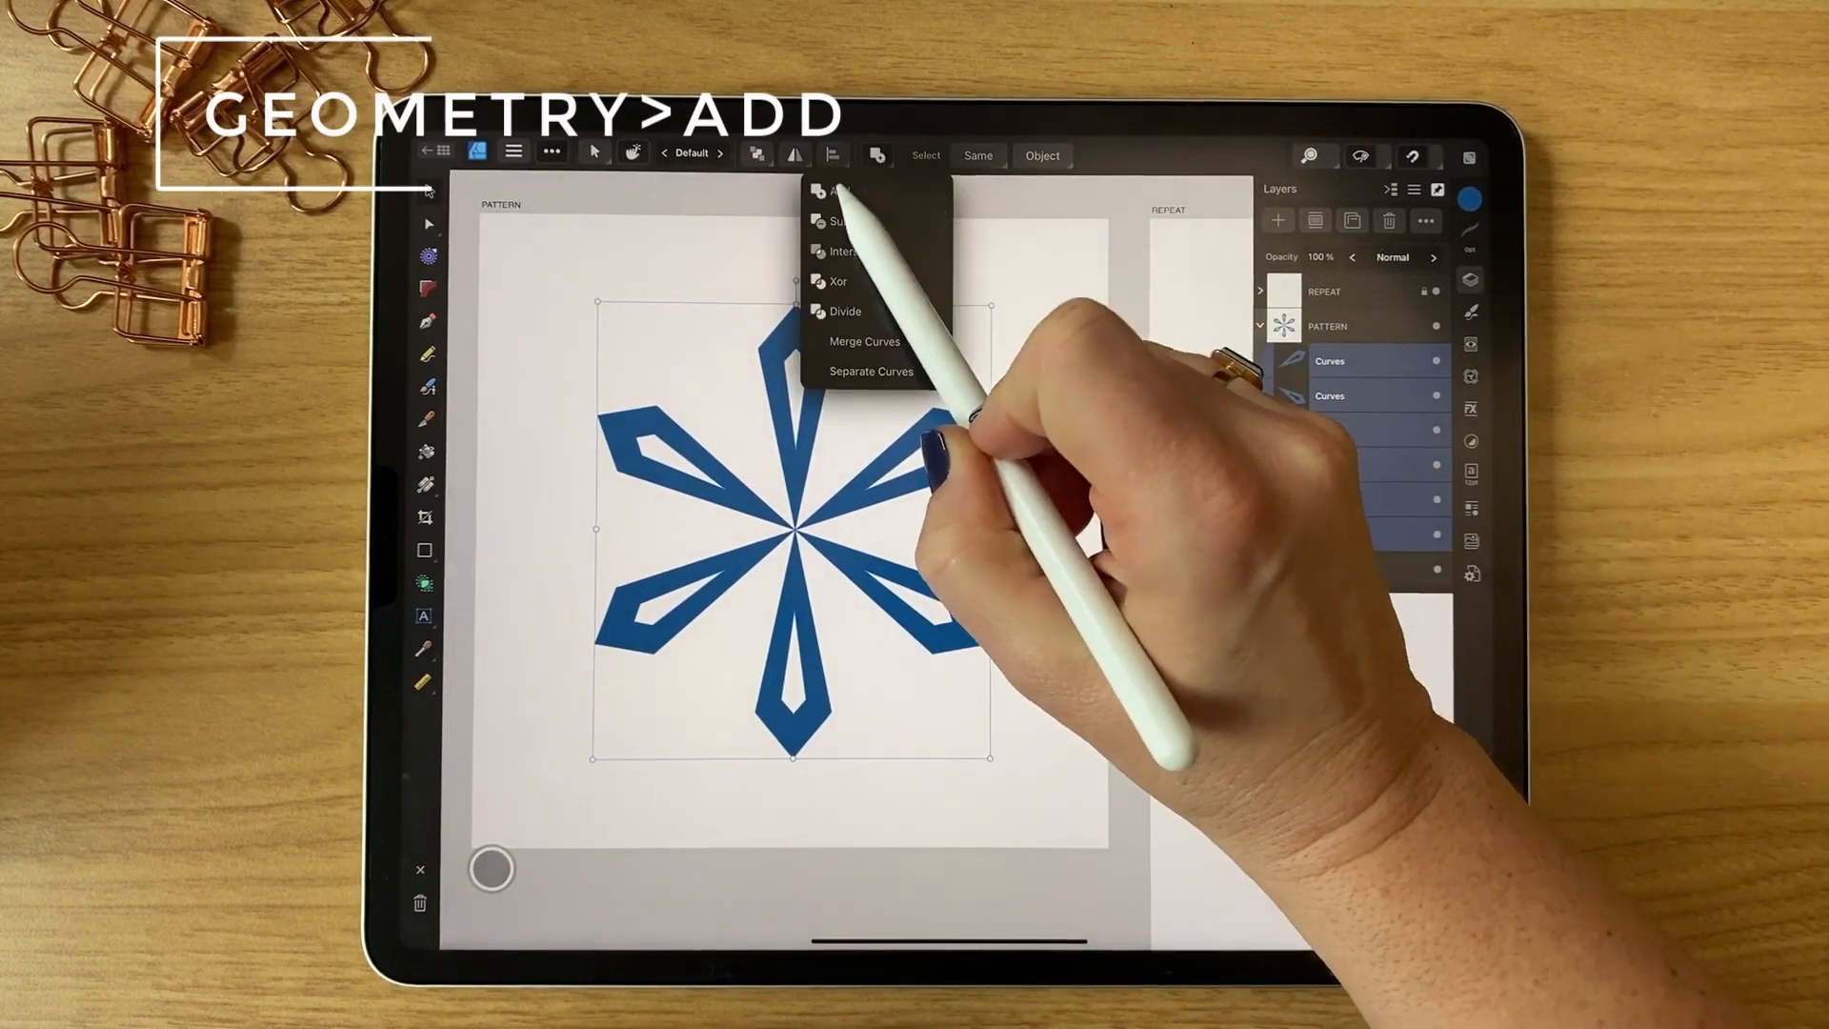
{"action": "left_click", "coordinate": [840, 191]}
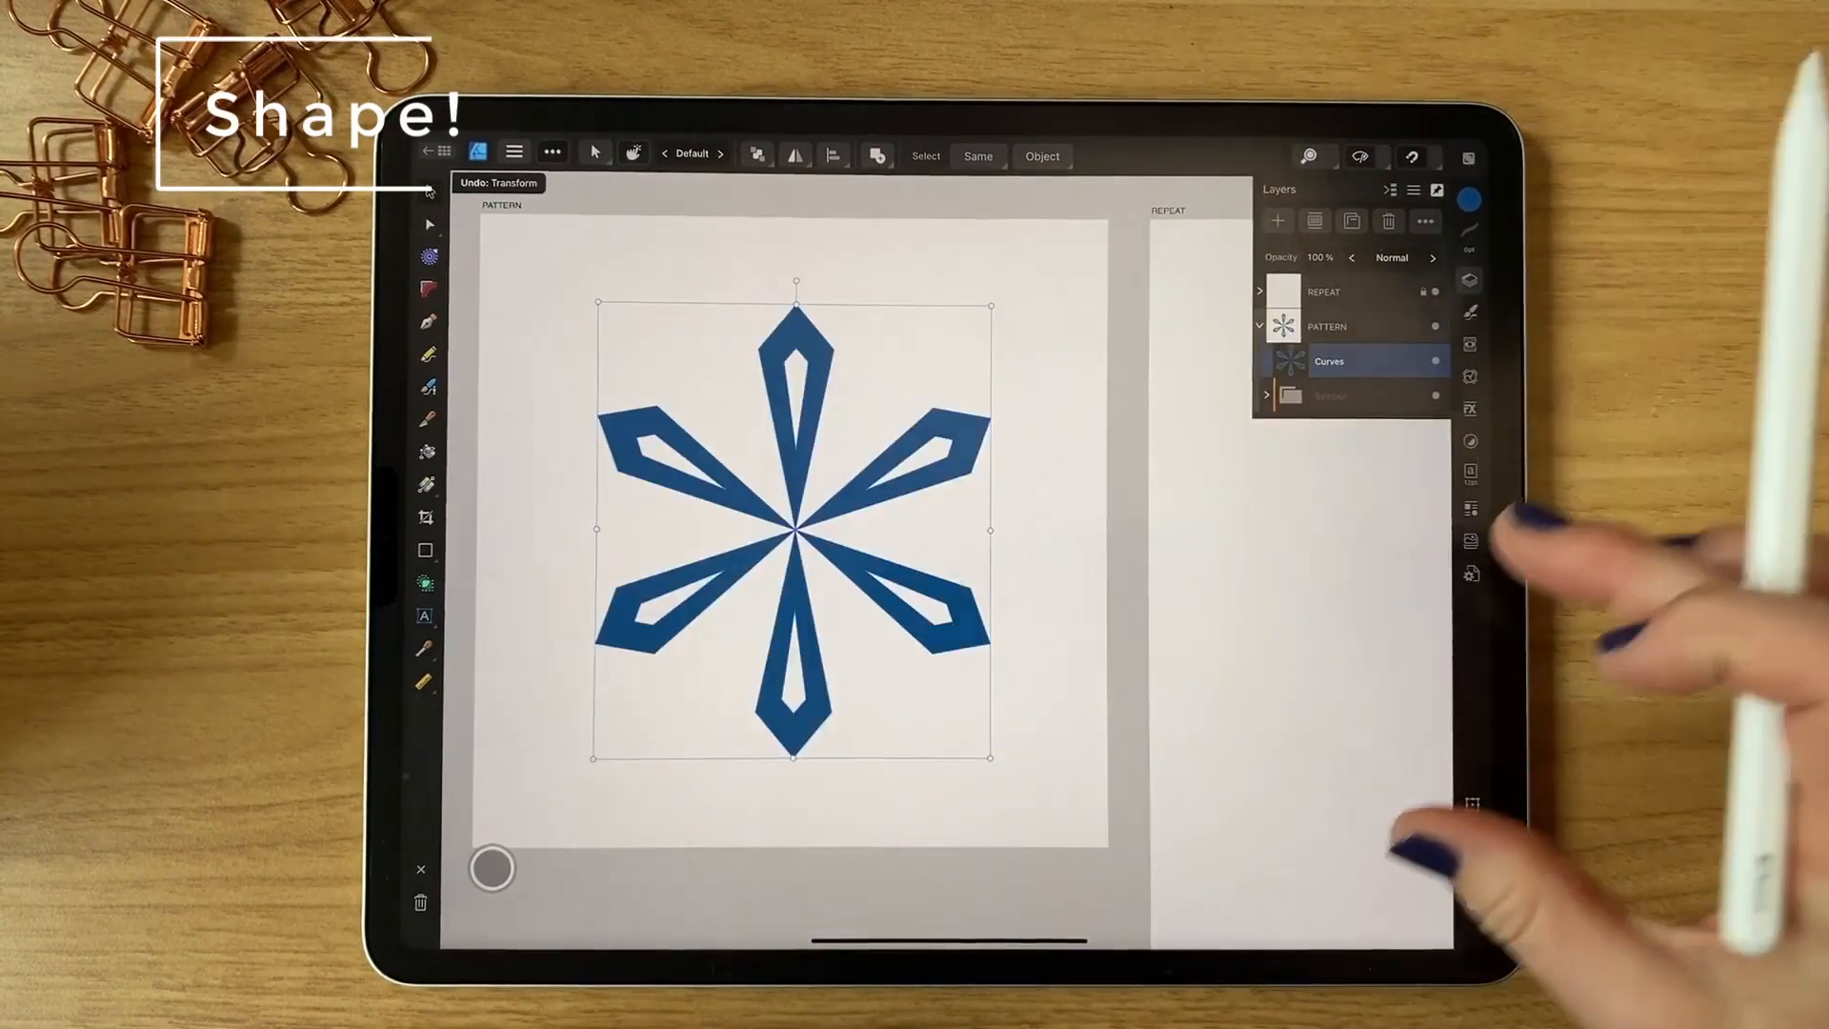
{"action": "left_click", "coordinate": [1259, 326]}
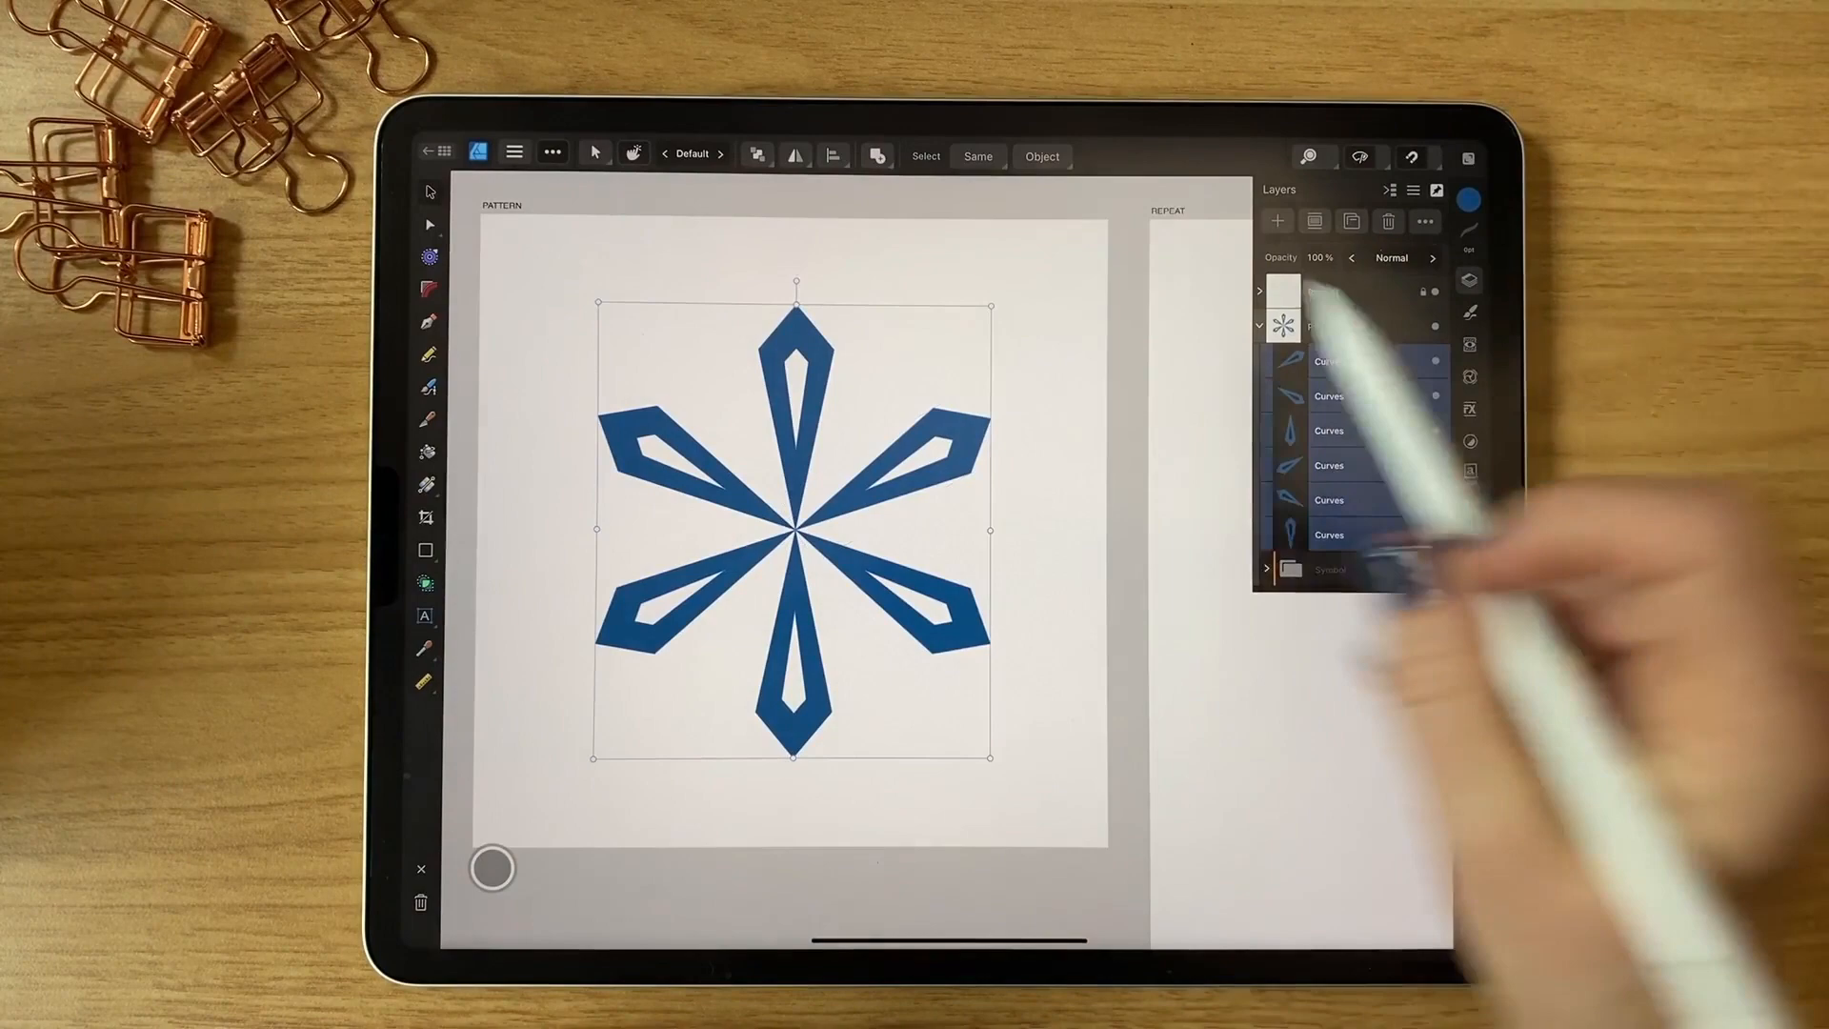
Show the Geometry menu for combining the six selected kite curves.
{"action": "left_click", "coordinate": [874, 152]}
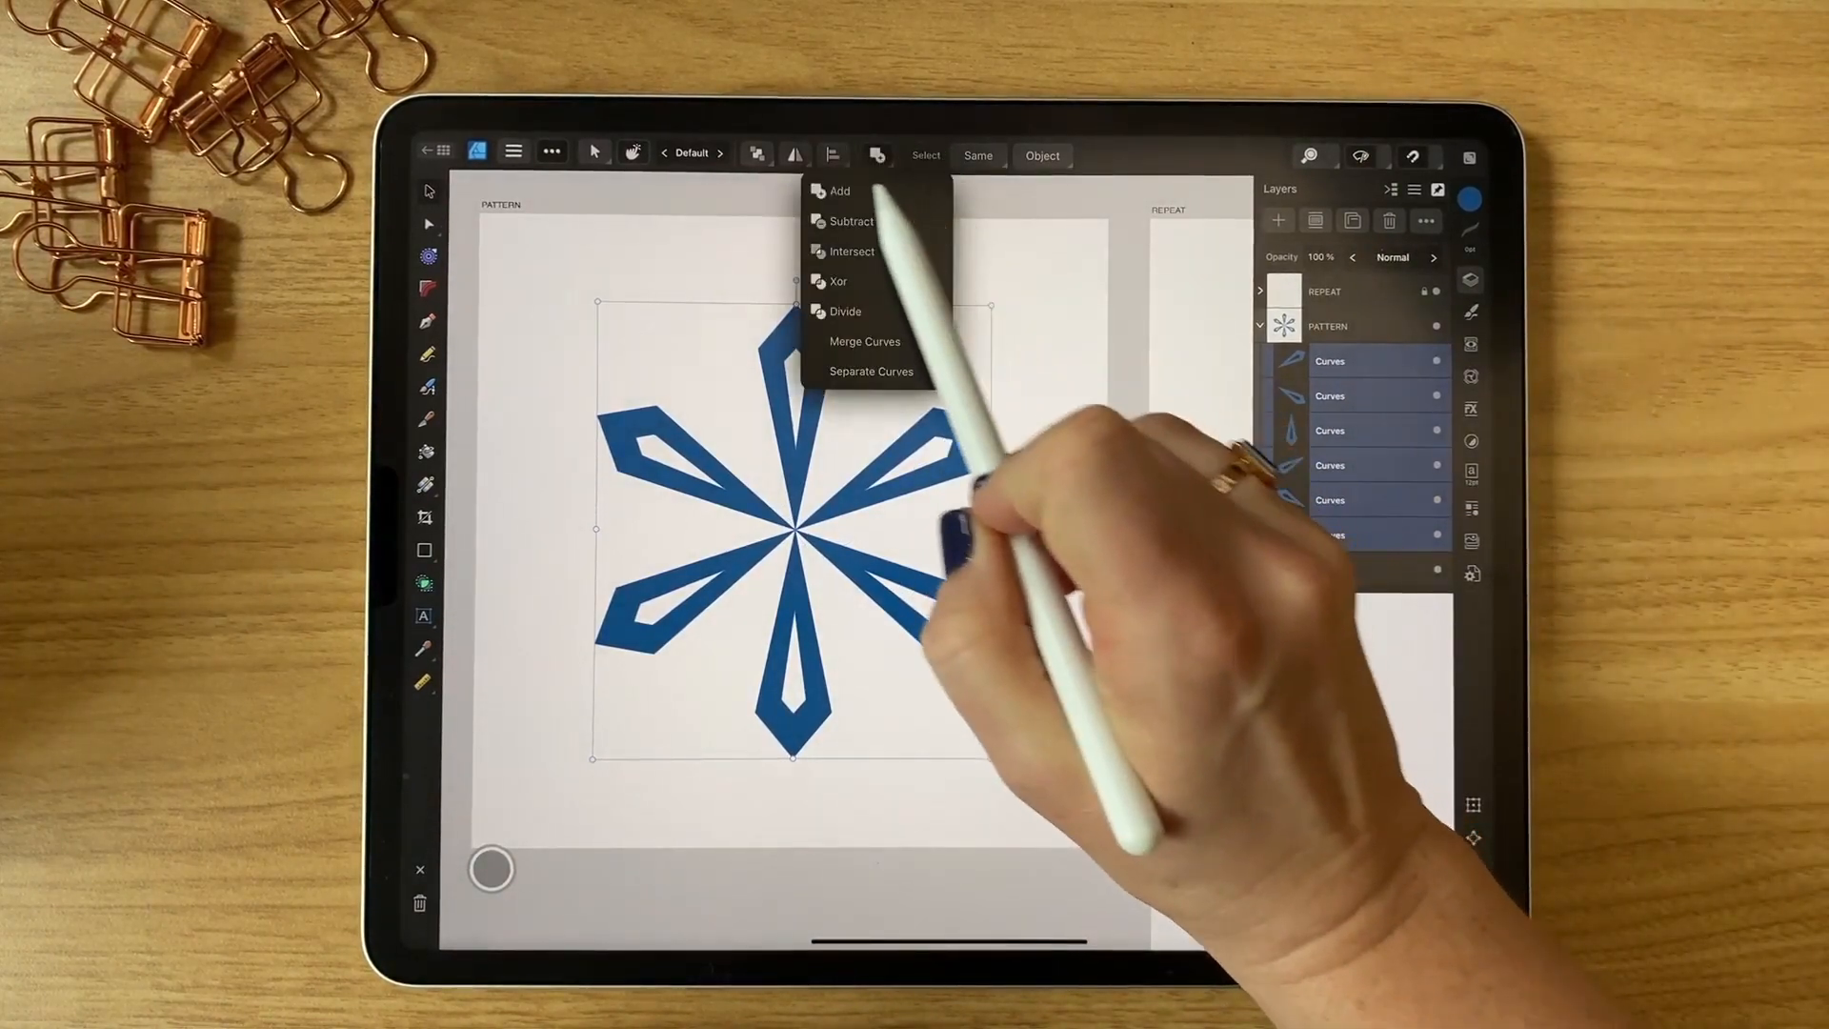